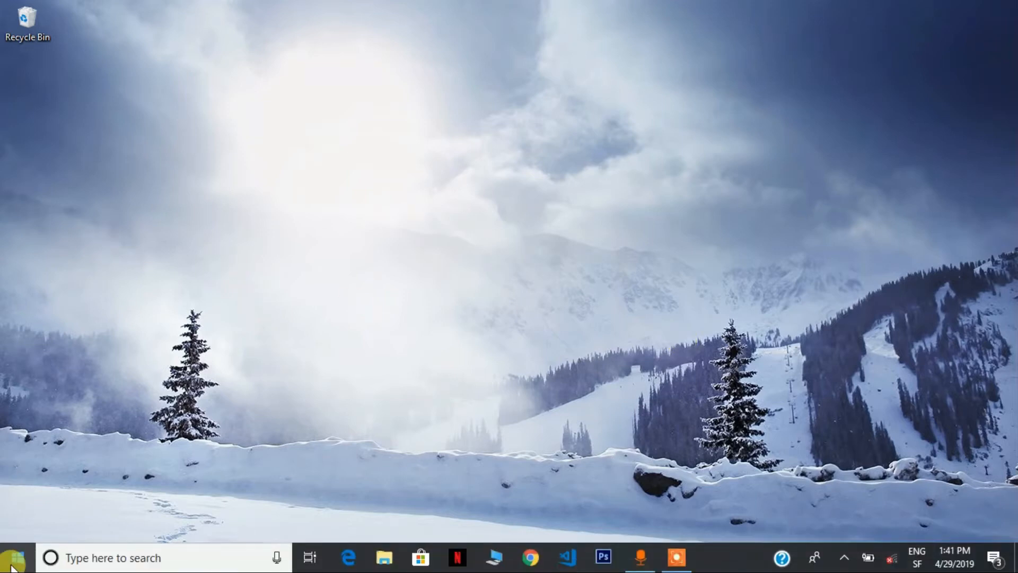
# - Launch Windows Settings from the Start menu and scroll down to Ease of Access
pyautogui.click(9, 557)
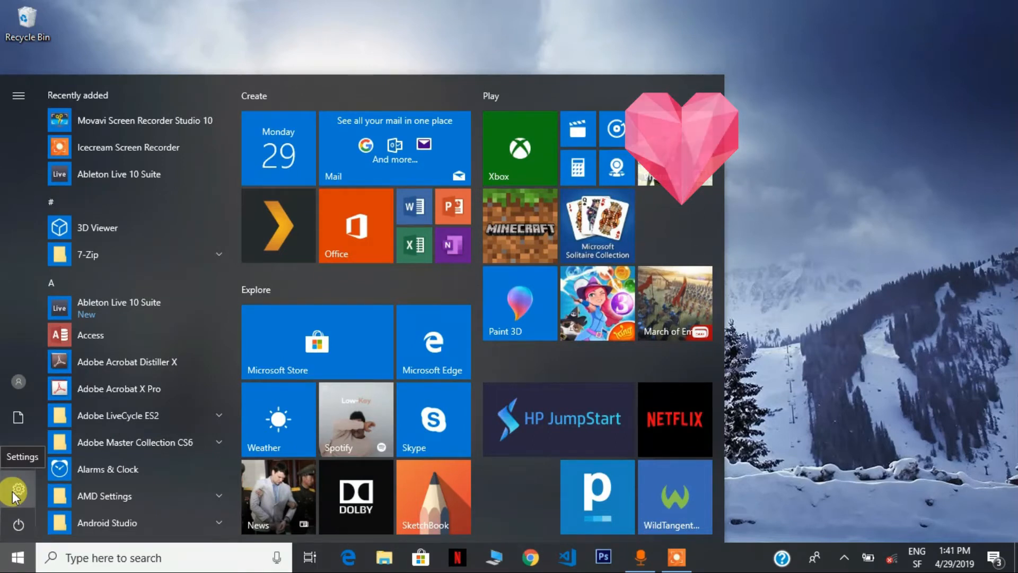
pyautogui.click(16, 490)
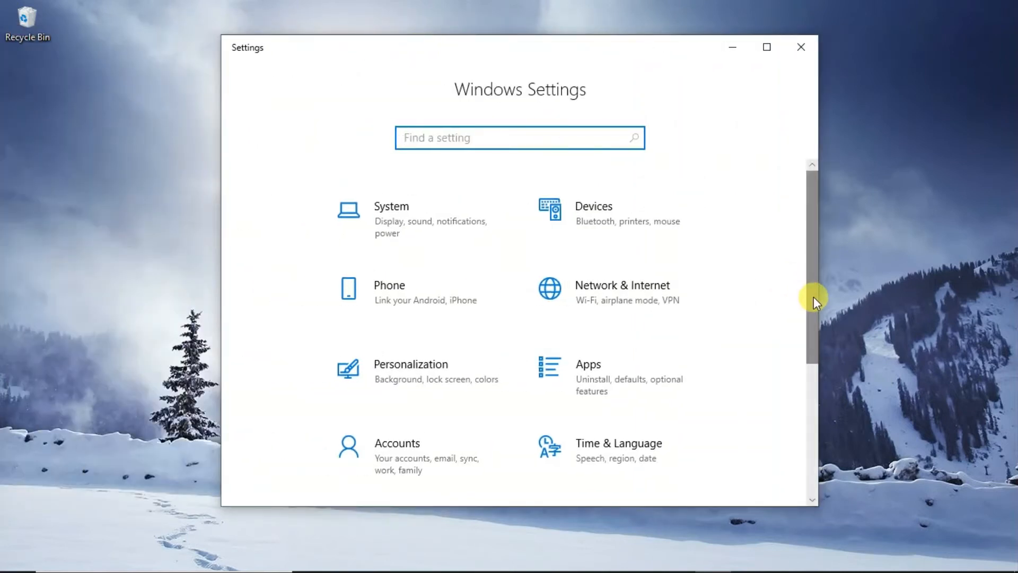
pyautogui.scroll(-3)
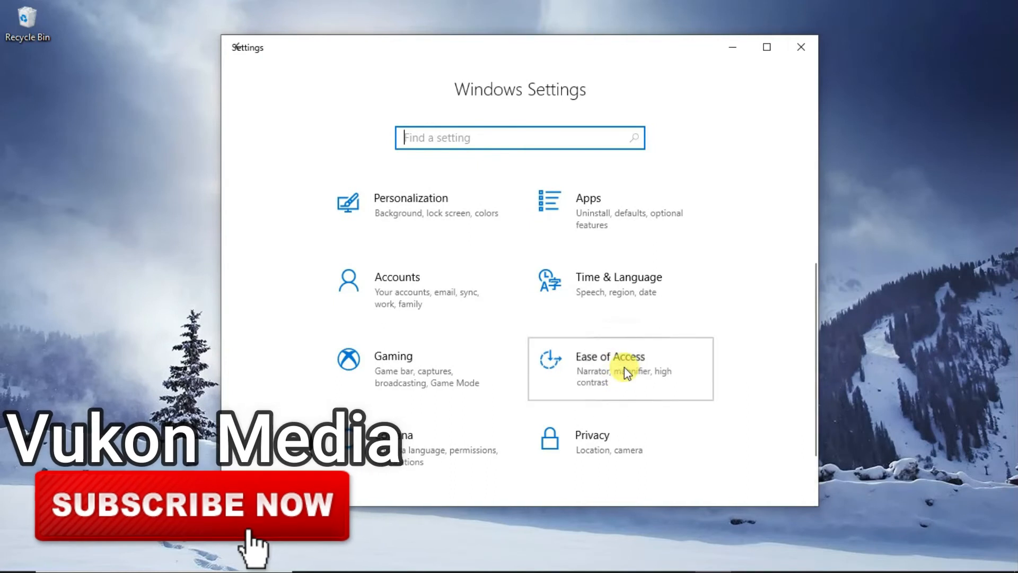
# - Open the Ease of Access Display page and preview text sizes up to 189%, then return to default
pyautogui.click(609, 356)
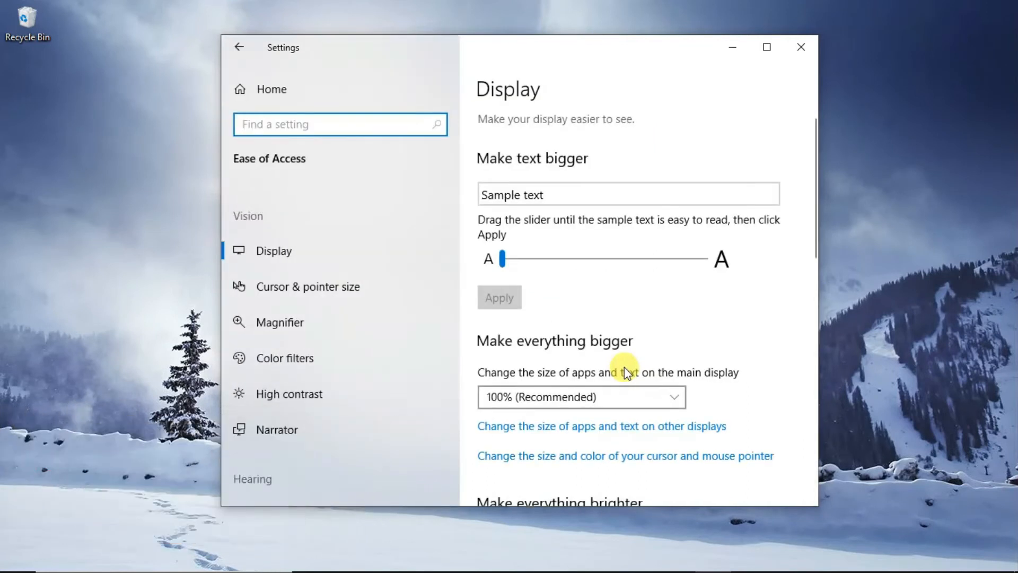
pyautogui.moveTo(304, 253)
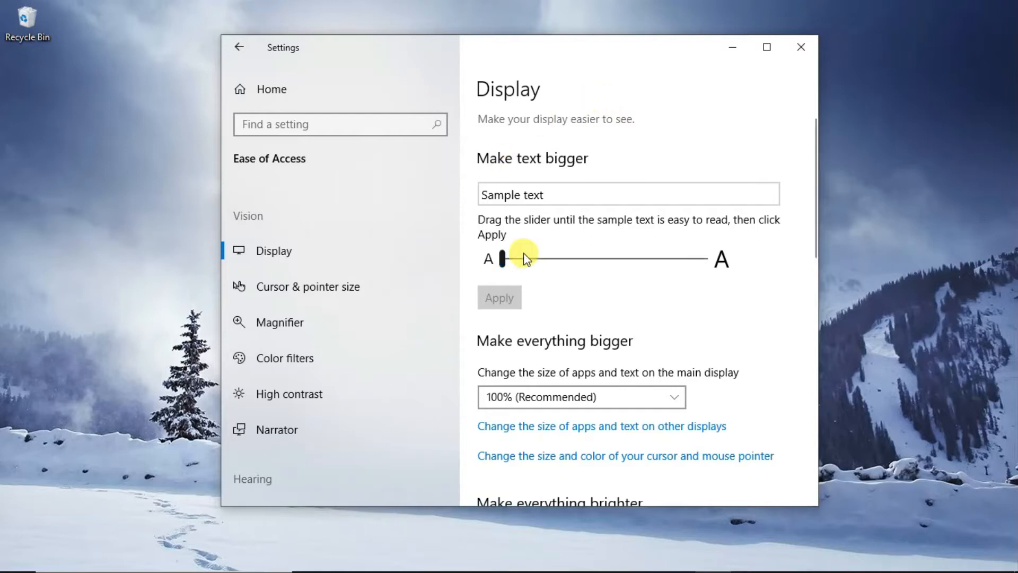
pyautogui.moveTo(502, 258); pyautogui.dragTo(539, 261)
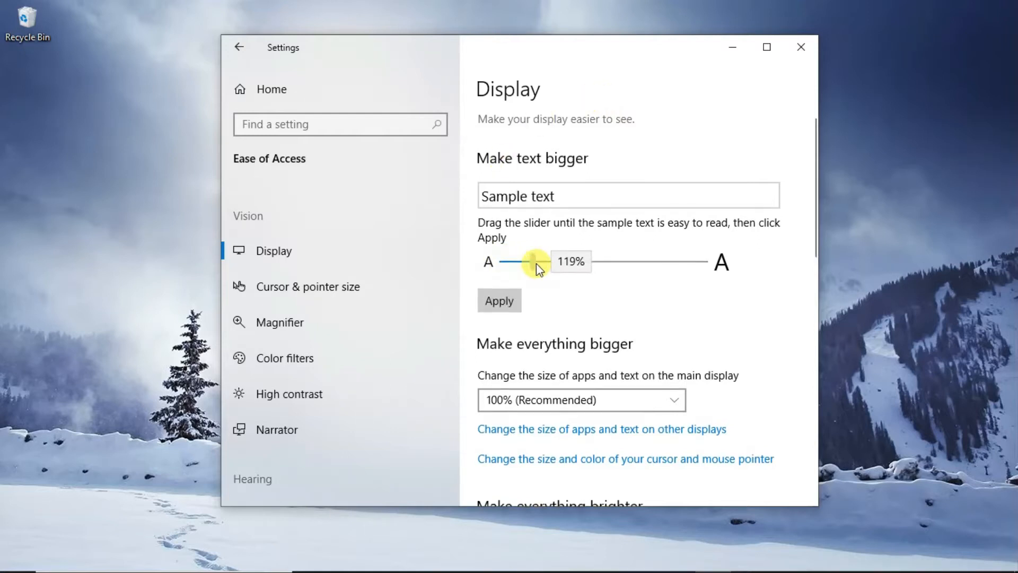
pyautogui.moveTo(536, 263); pyautogui.dragTo(593, 266)
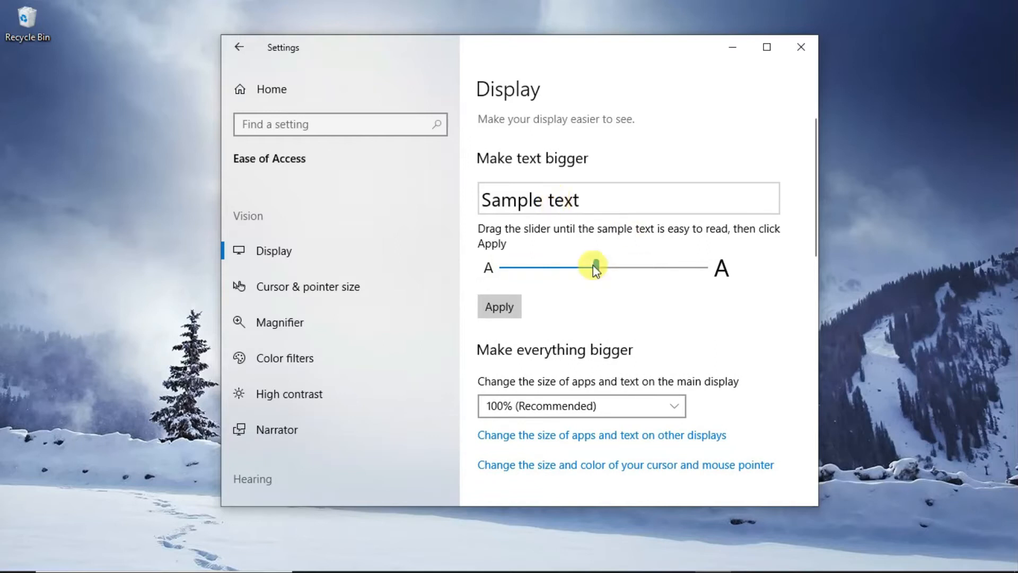
pyautogui.moveTo(592, 266); pyautogui.dragTo(653, 272)
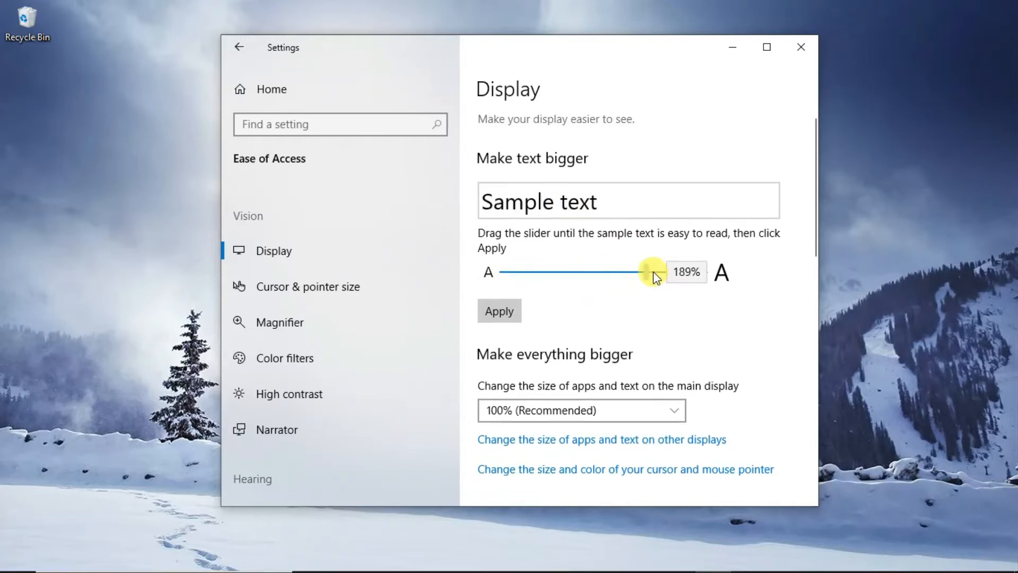
pyautogui.moveTo(656, 271); pyautogui.dragTo(627, 271)
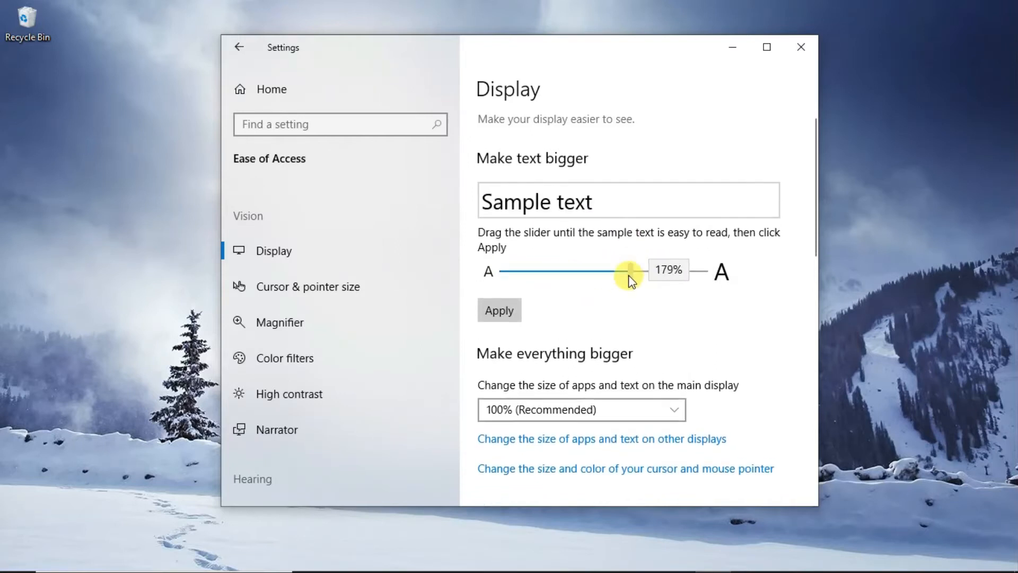
pyautogui.moveTo(625, 271); pyautogui.dragTo(497, 258)
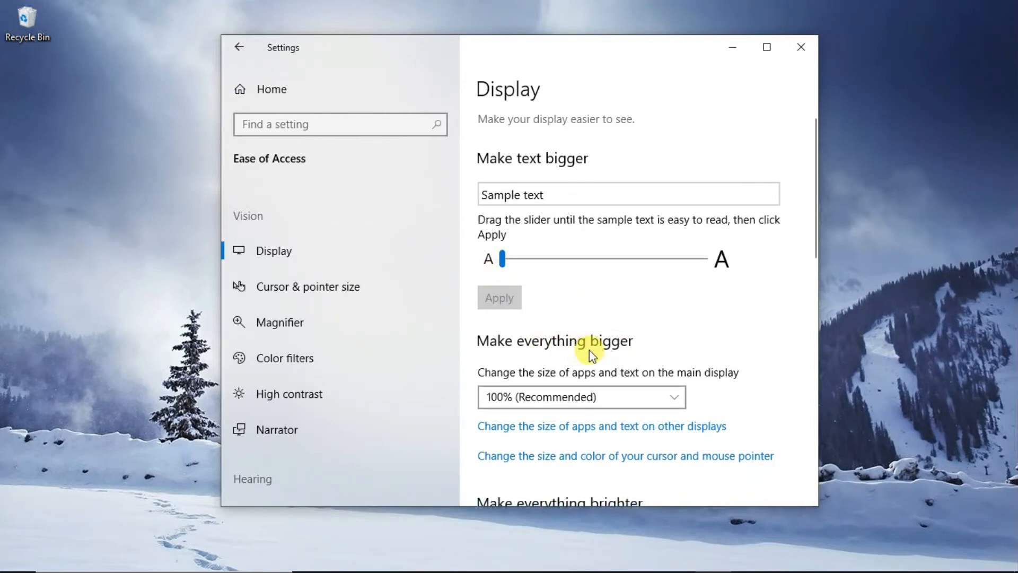
pyautogui.moveTo(651, 397)
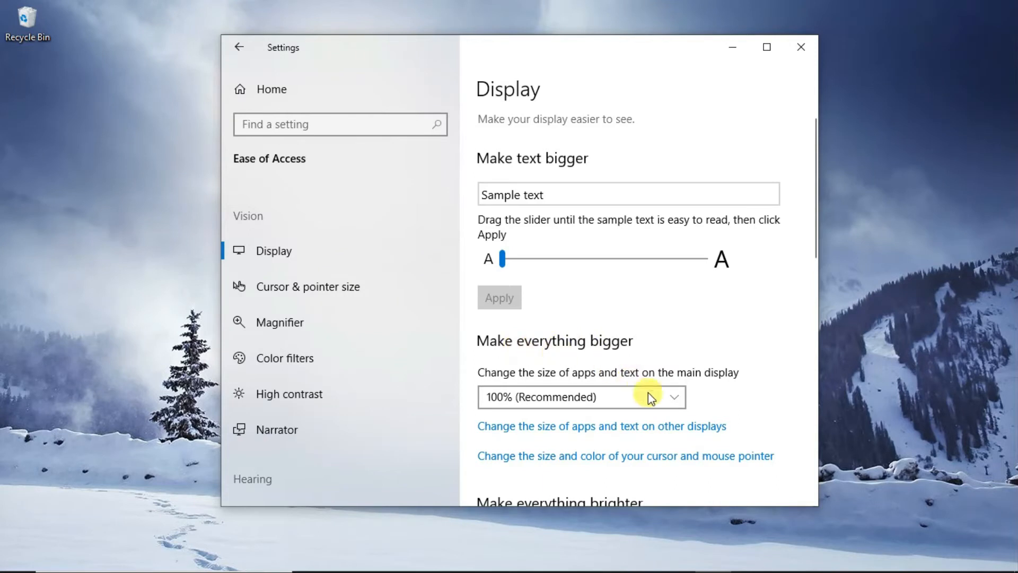
# - Choose 125% in the Make everything bigger dropdown, replacing 100%
pyautogui.click(662, 397)
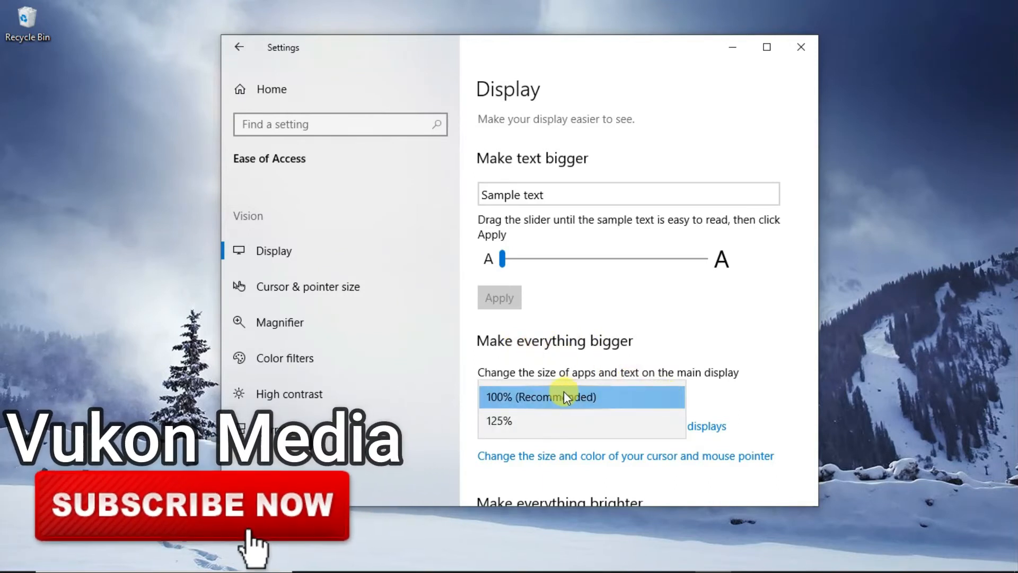
pyautogui.moveTo(429, 304)
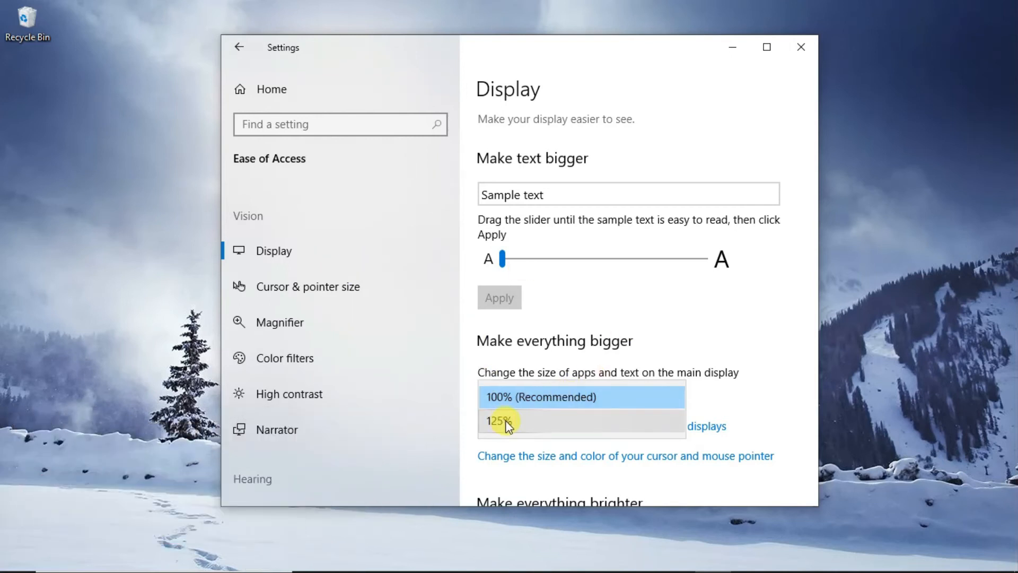
pyautogui.click(500, 420)
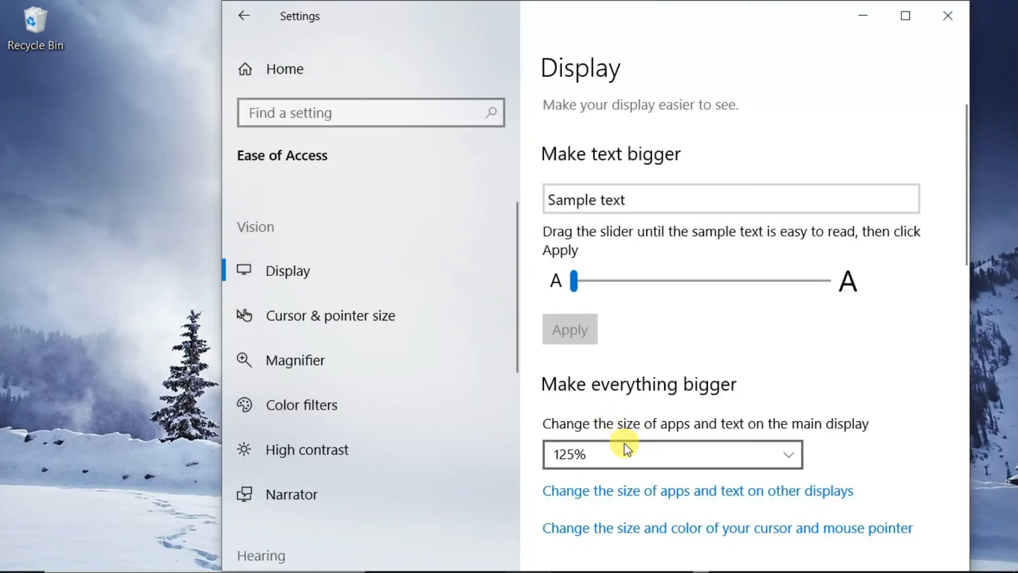
pyautogui.click(672, 454)
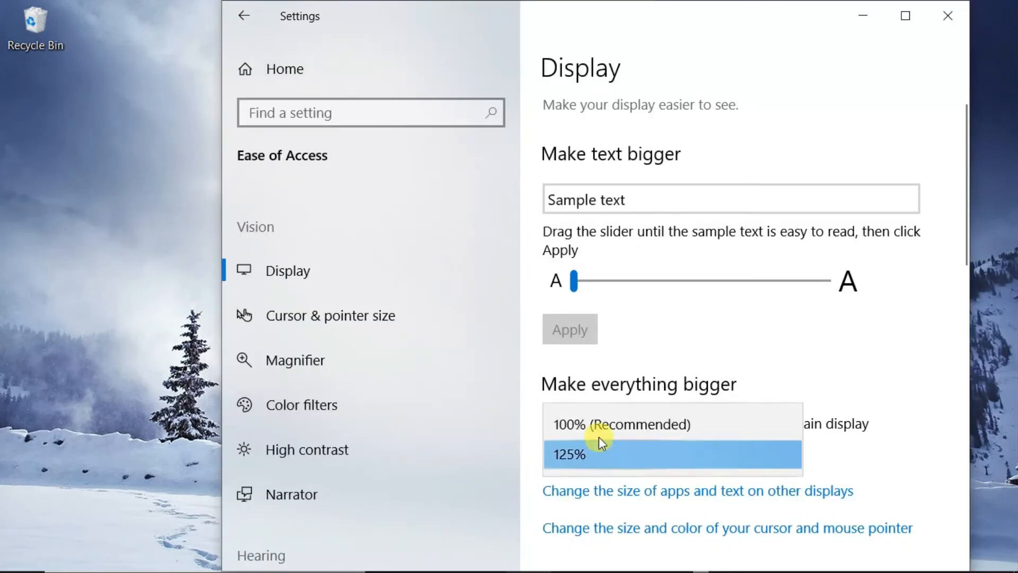